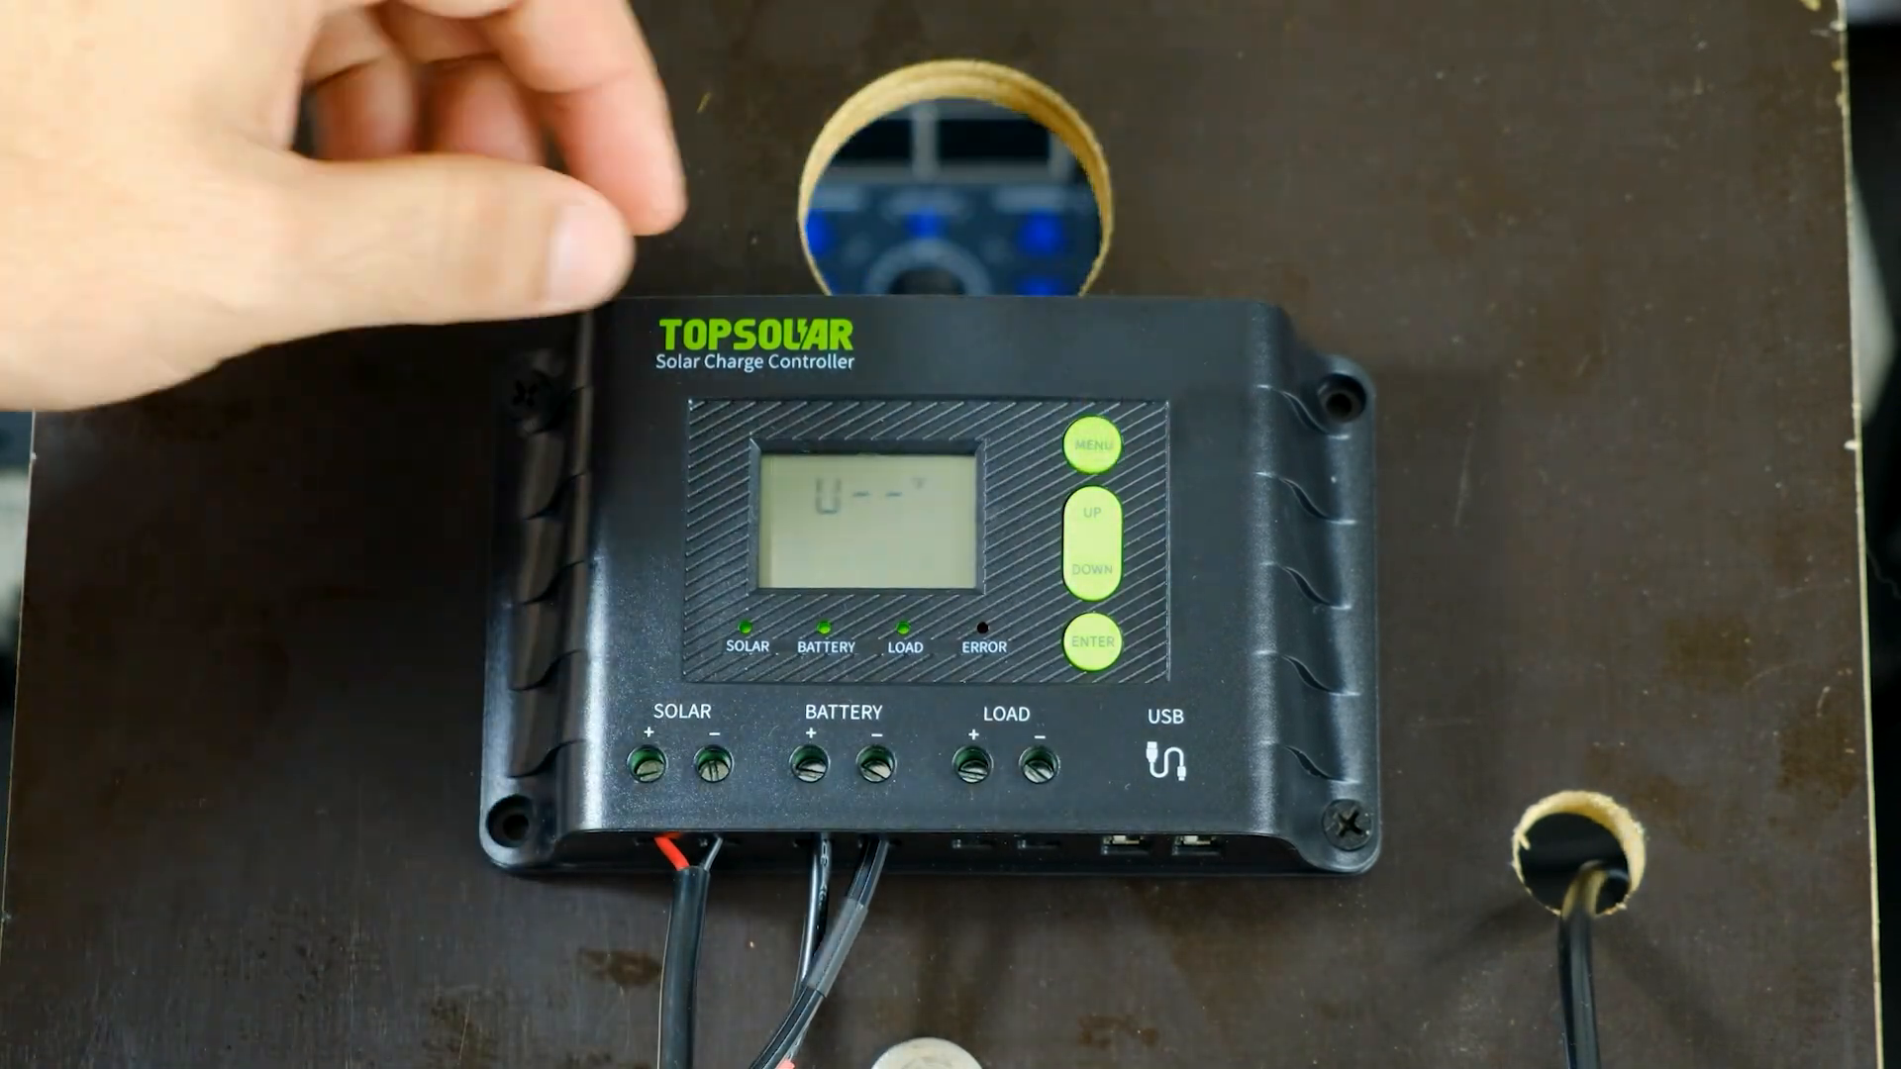
- Run the load tester at 1.00 A on the controller output, reading 12.96 V
click(1089, 639)
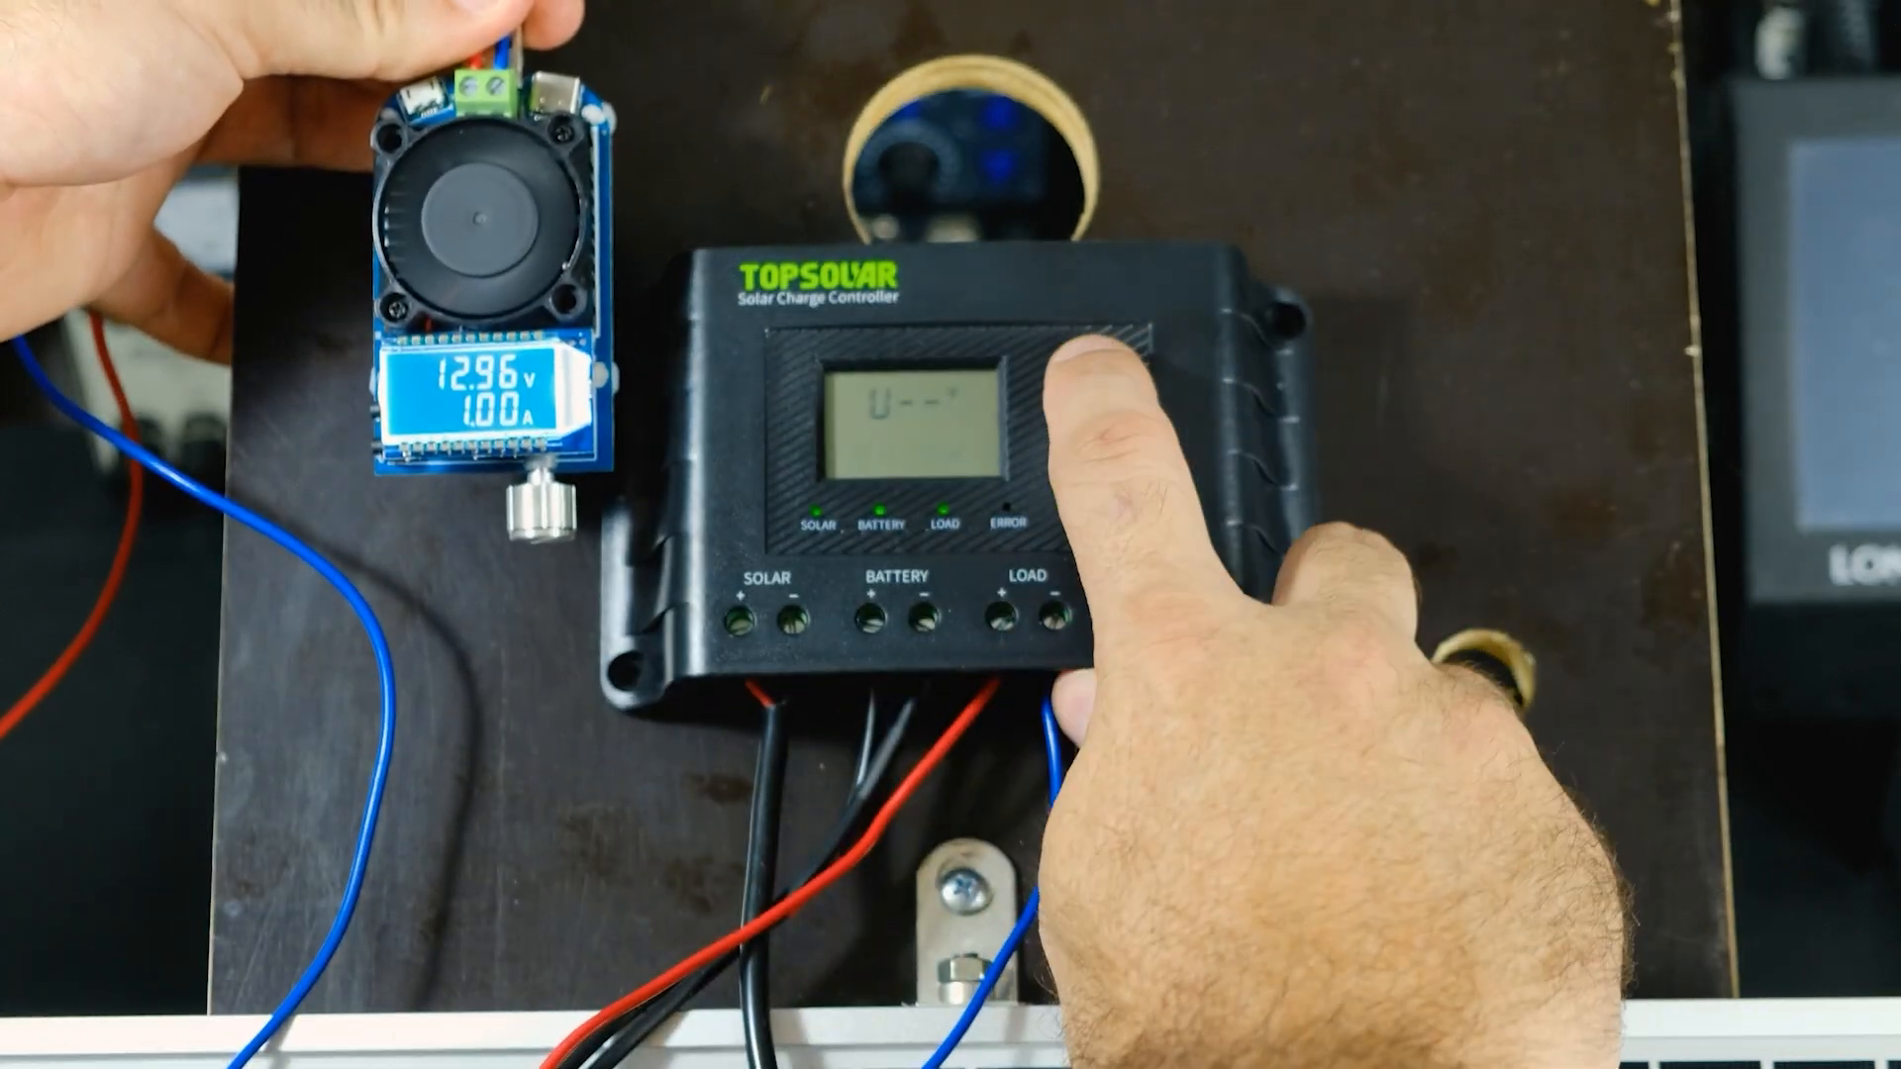
click(1056, 364)
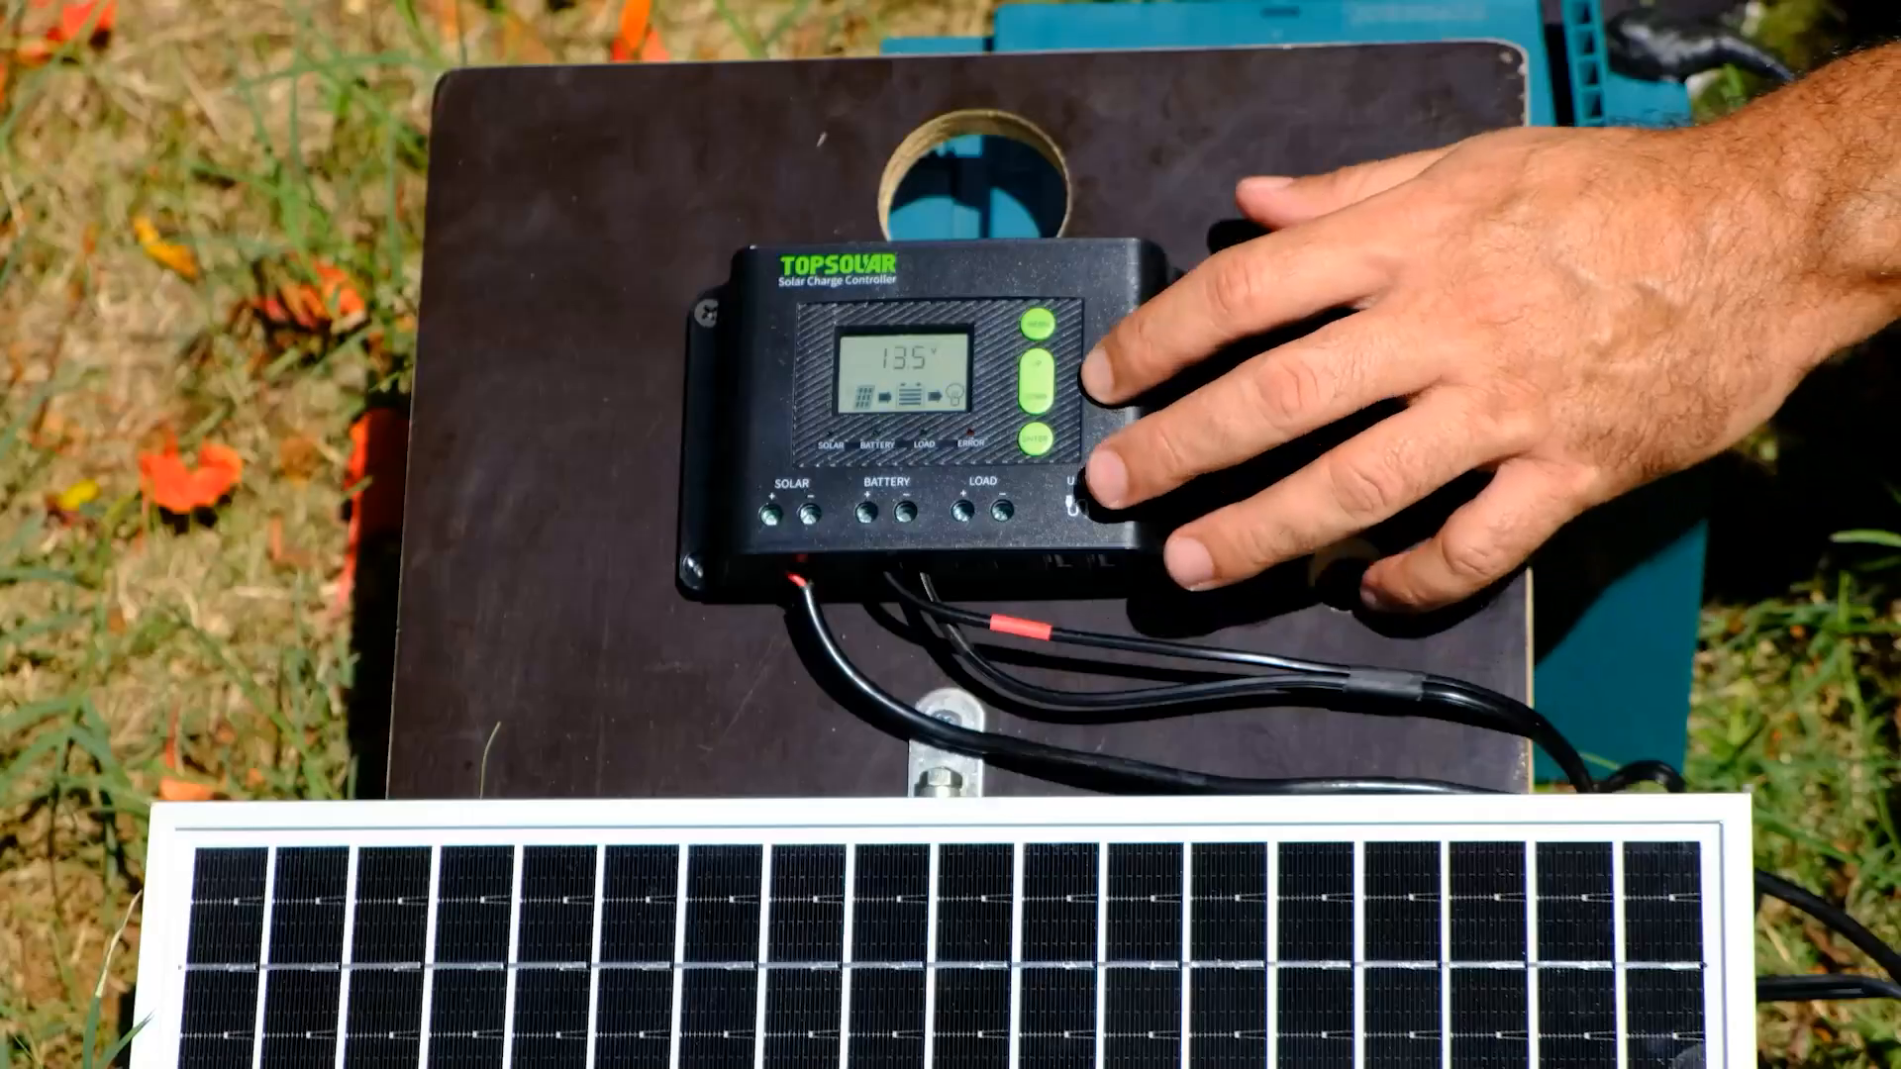
- Cycle the display from the 13.5 V reading to the 24 H load timer setting
click(1040, 339)
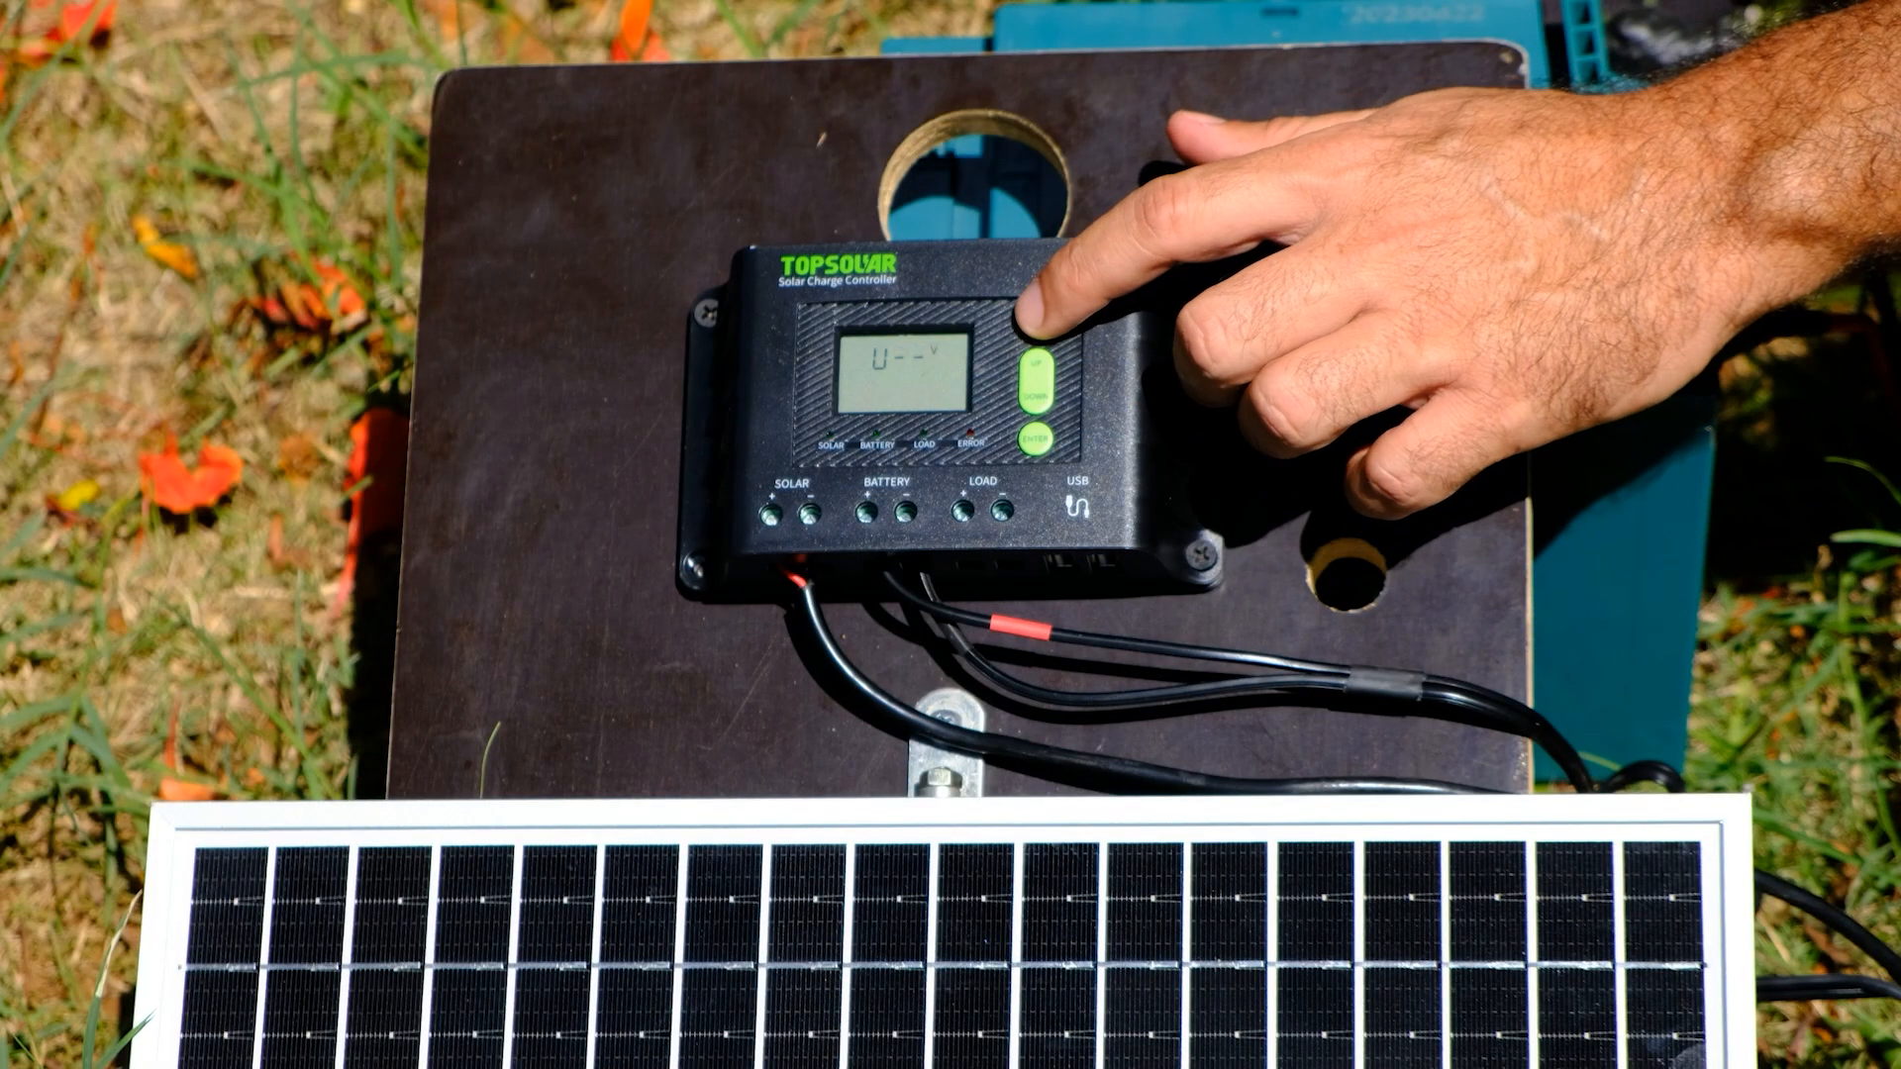
click(1036, 372)
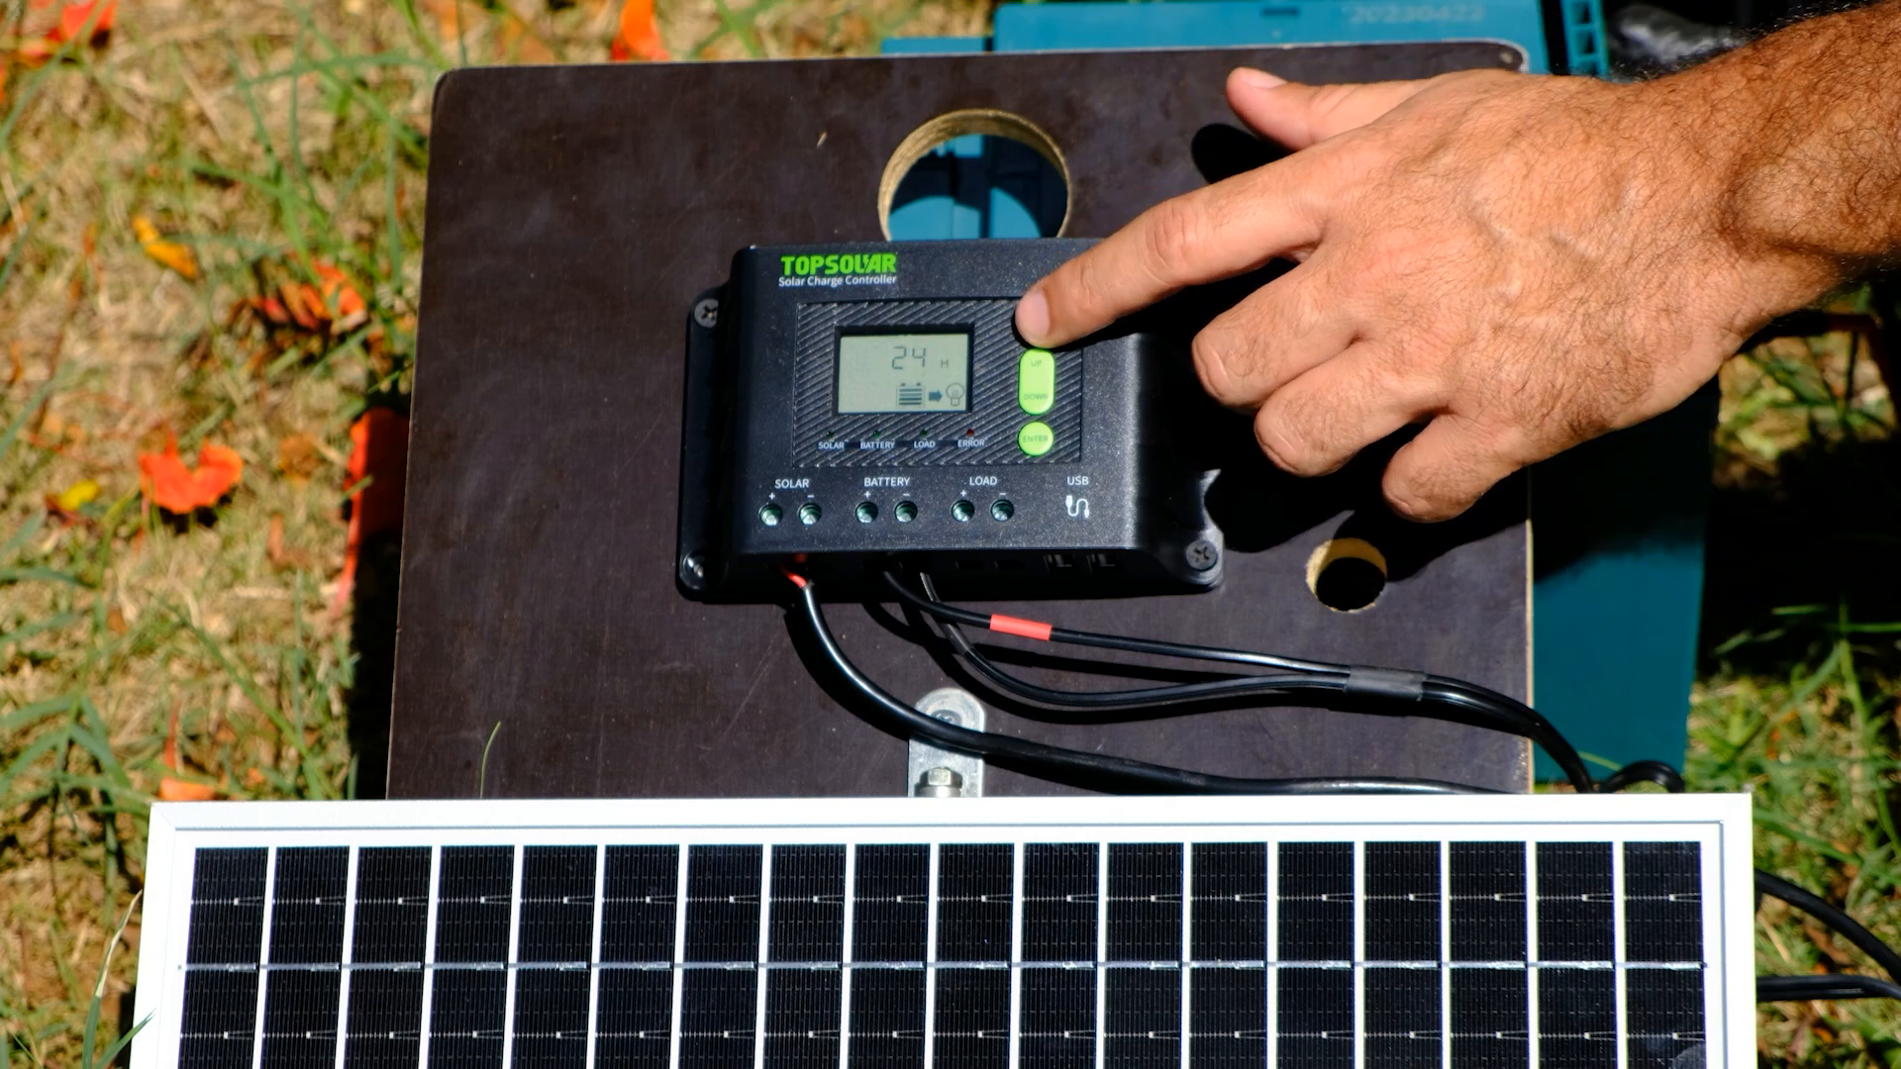